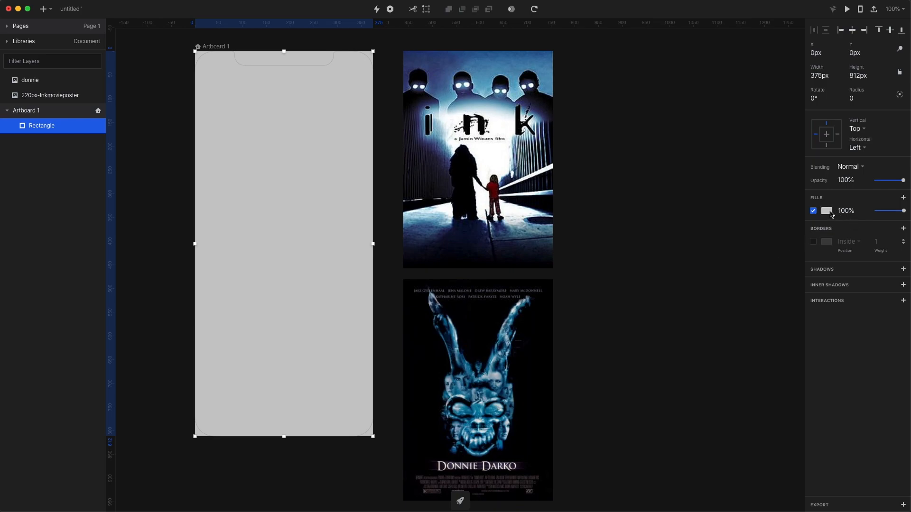
- Give the background rectangle a linear gradient fill in deep navy colours
left_click(827, 211)
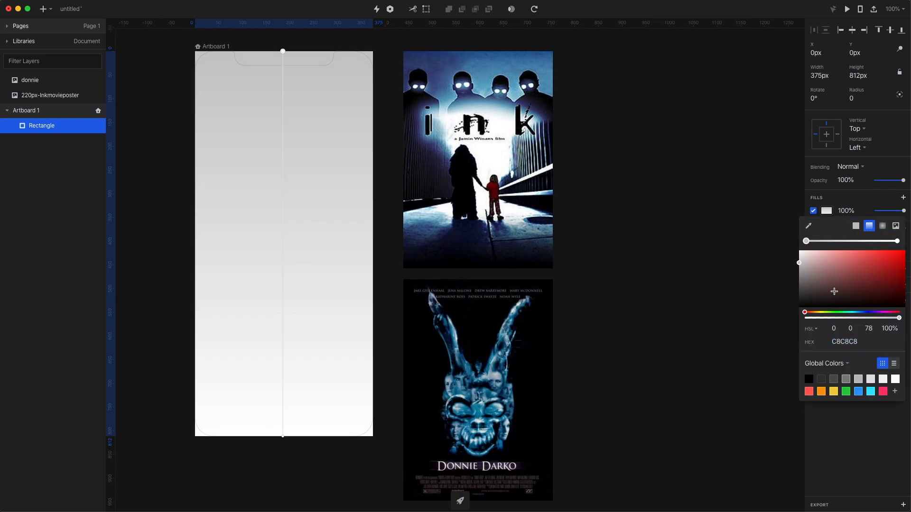
left_click(809, 226)
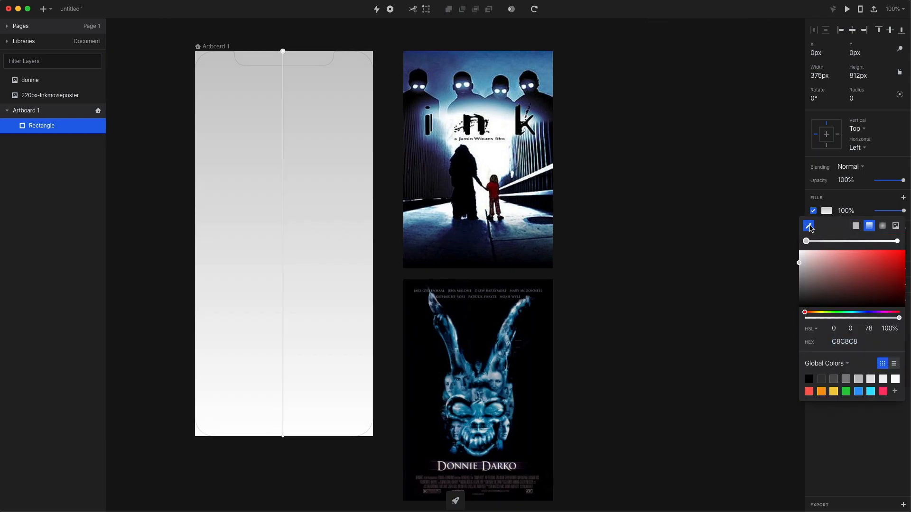
left_click(808, 226)
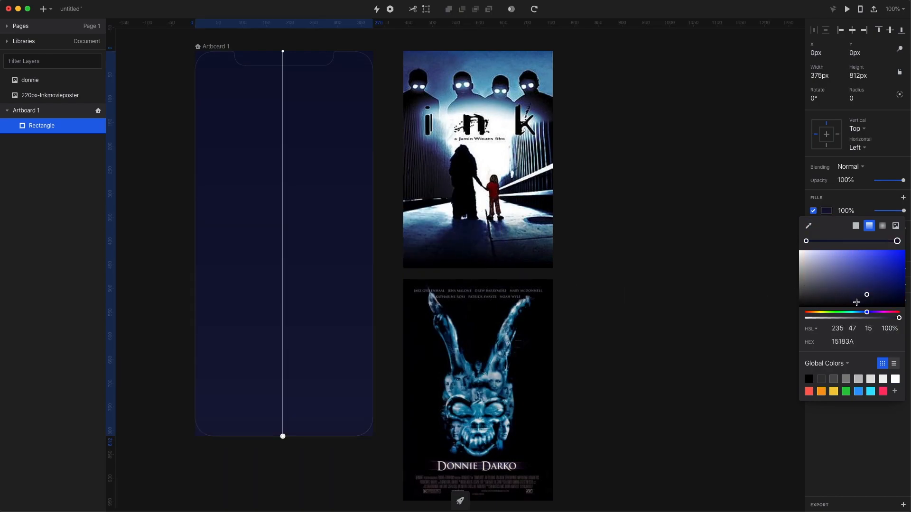
left_click_drag(866, 294, 845, 302)
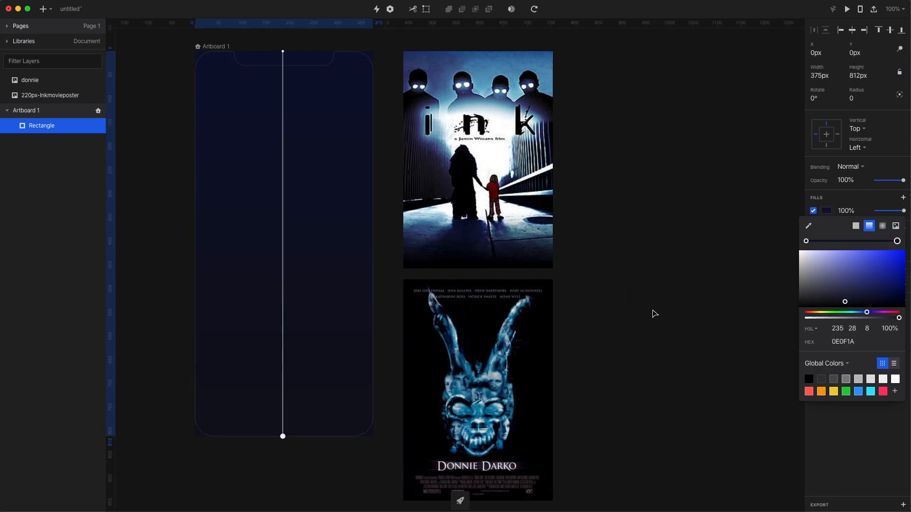
left_click(49, 94)
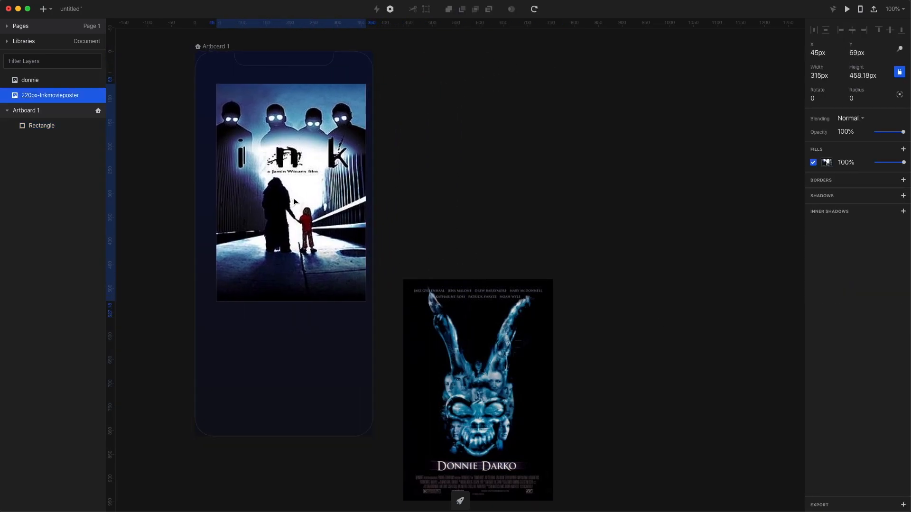
- Place the Donnie Darko poster below Ink and add a 'Favourite Movies' text heading
left_click_drag(290, 192, 285, 207)
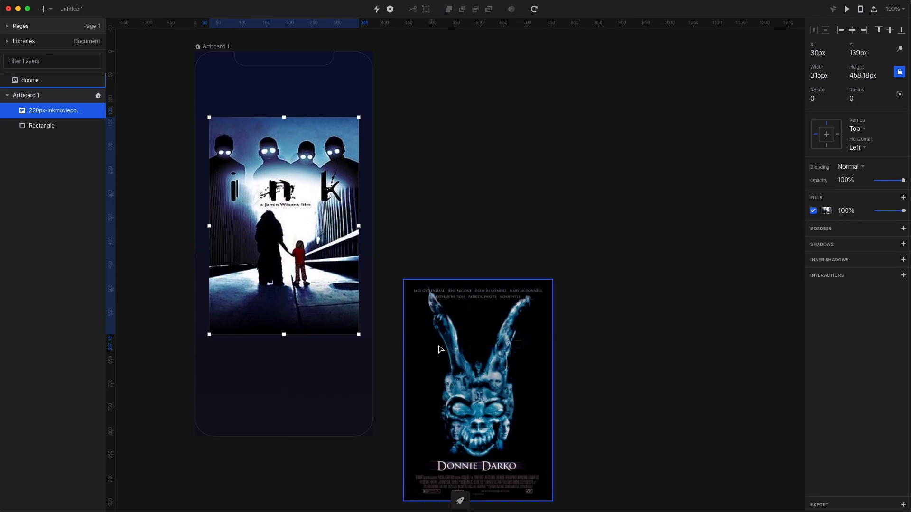
left_click_drag(477, 389, 284, 394)
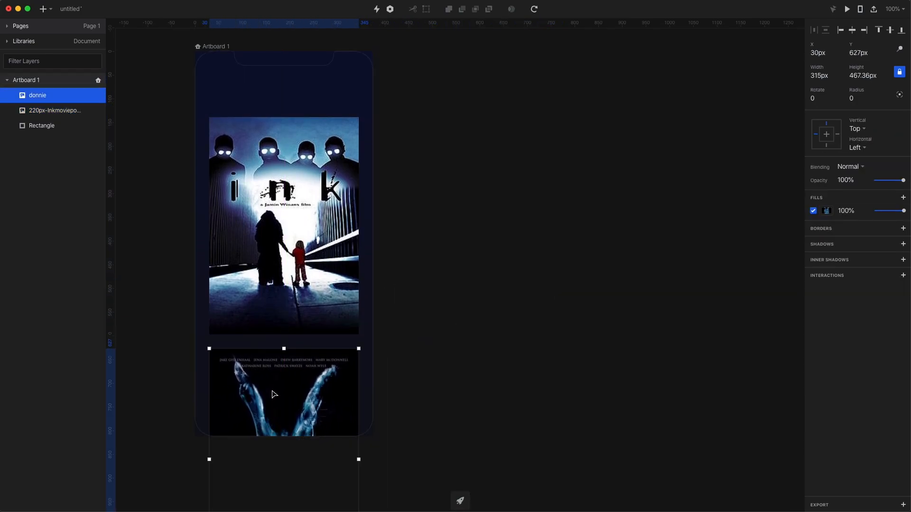
type("Favo")
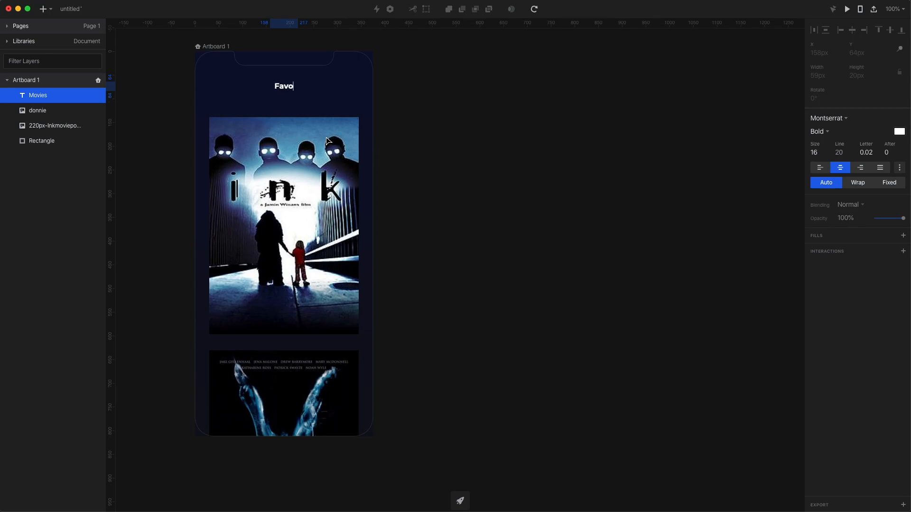
type("urite Movies")
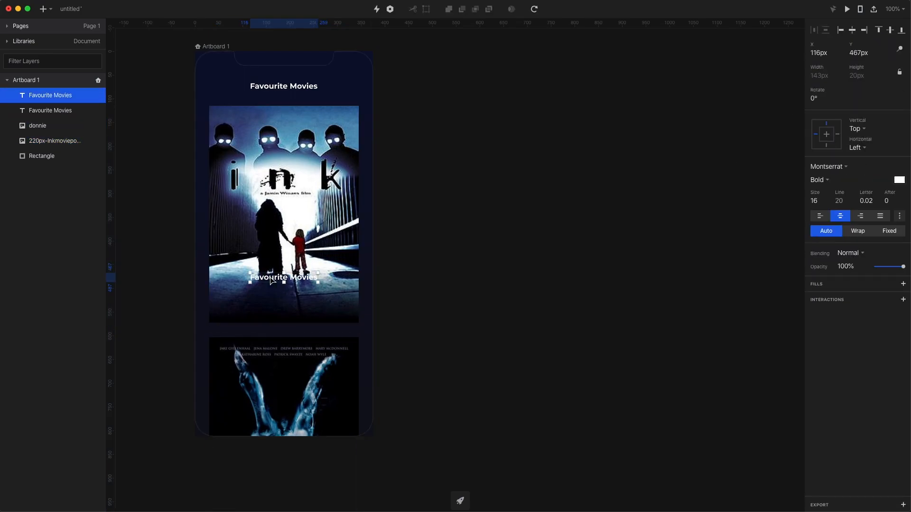
left_click(38, 125)
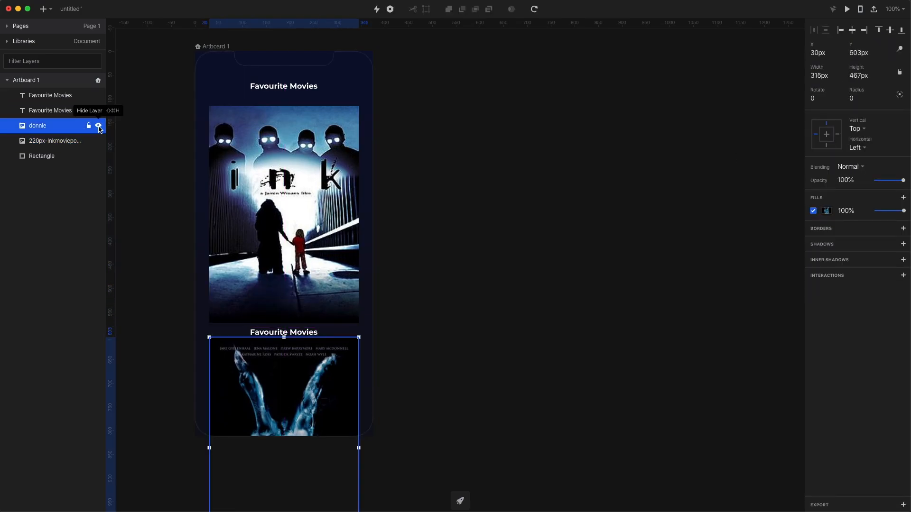
- Hide the donnie layer and add the Movie label with Ink's title, genre and description text
left_click(97, 126)
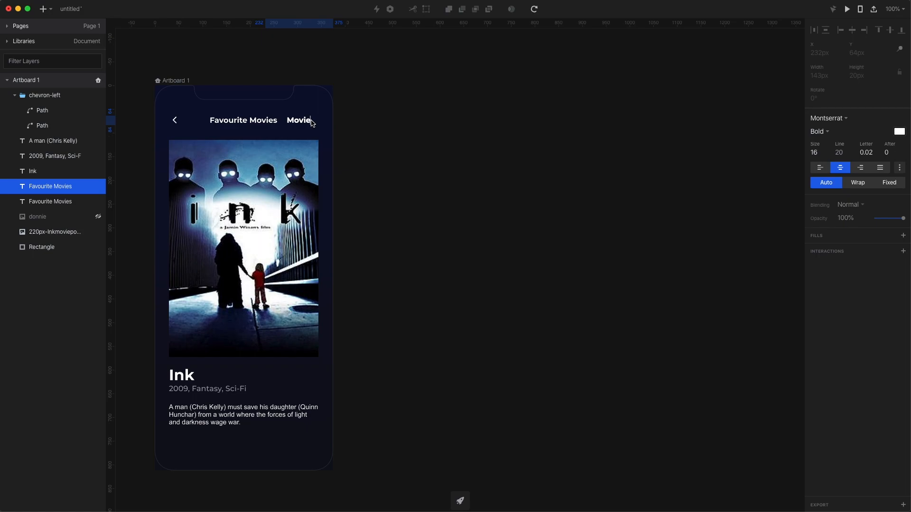
left_click(298, 120)
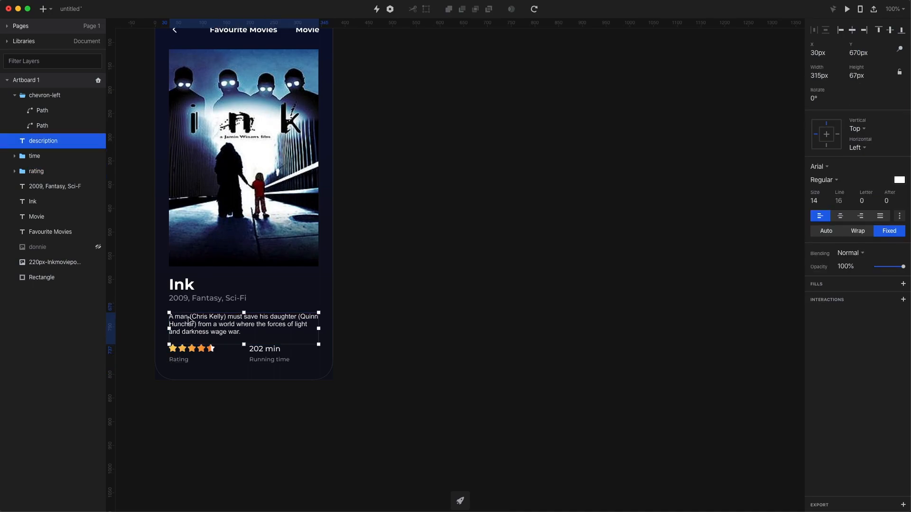
left_click(207, 298)
type("Movie Info")
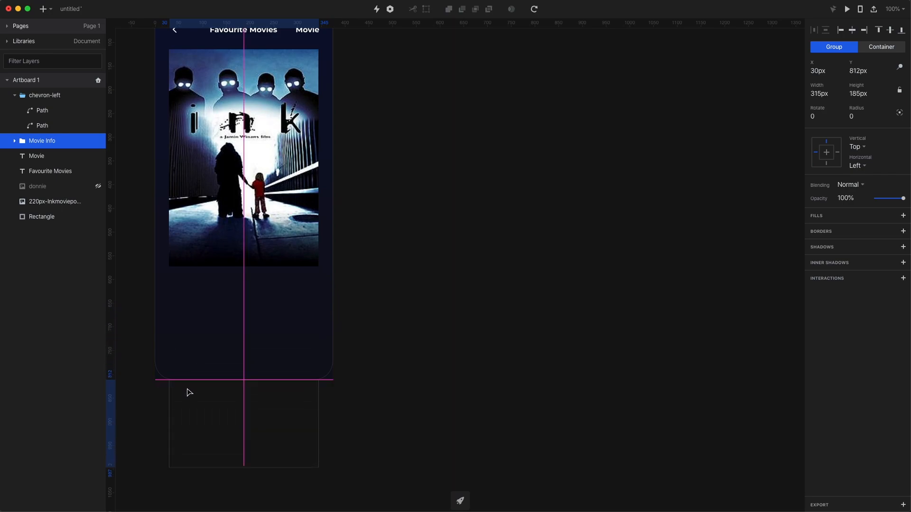
- Move the Movie Info group below the artboard and set up Screen 1 and Screen 2
left_click_drag(904, 198, 897, 199)
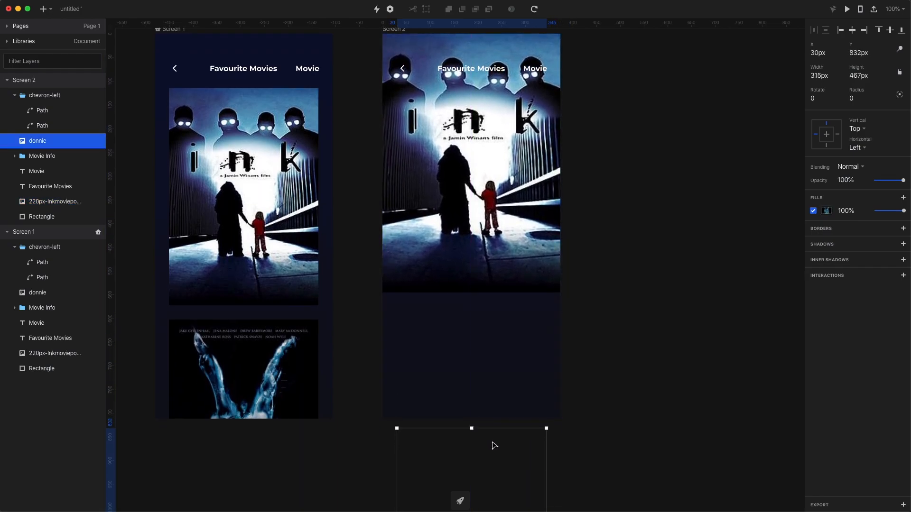
left_click(42, 156)
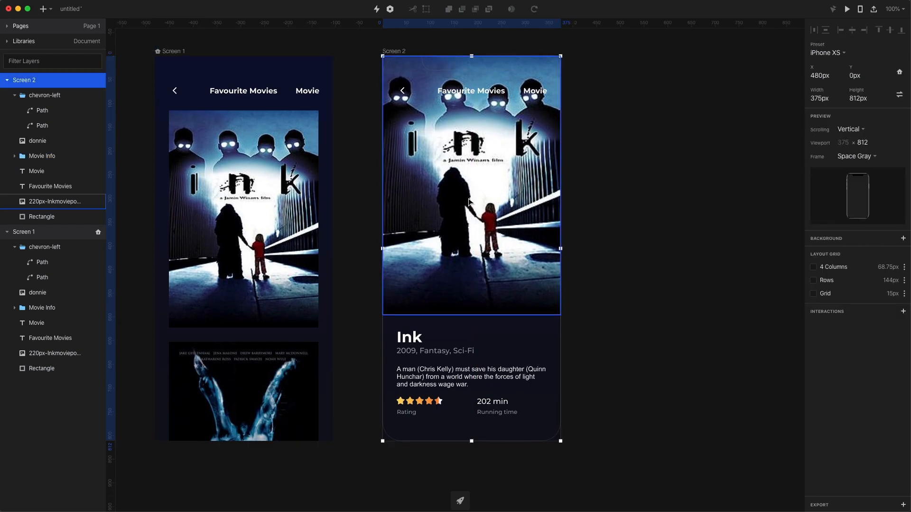
- Draw the Overlay rectangle across the top of Screen 2 with a gradient fill
left_click(55, 201)
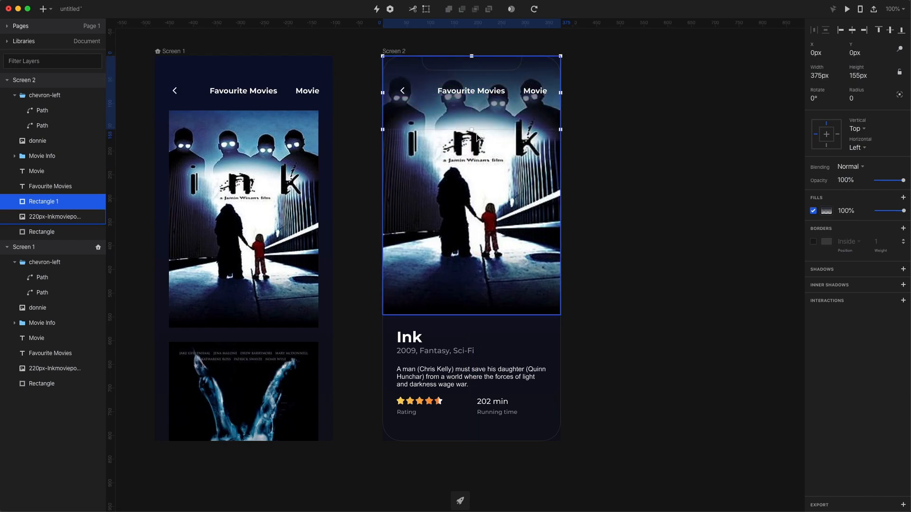
left_click_drag(472, 129, 472, 178)
type("Overlay")
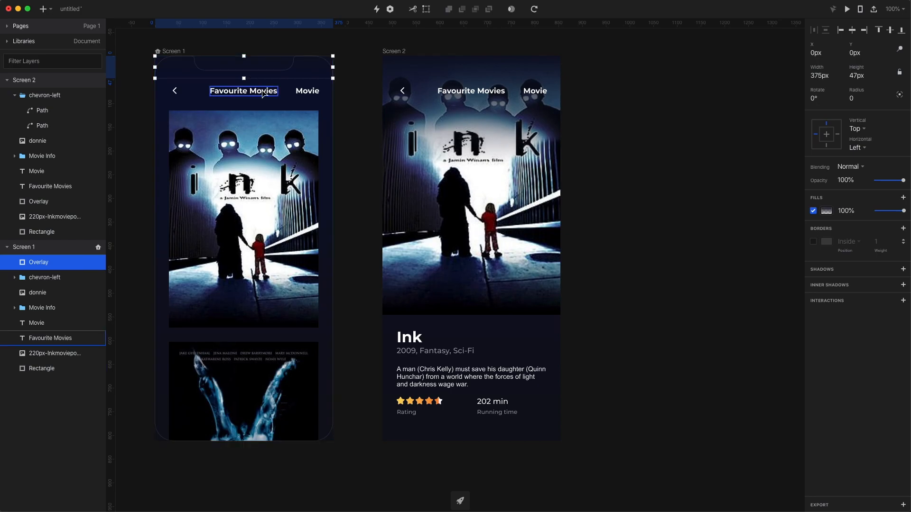
- Shrink Screen 1's Overlay down to header height
left_click_drag(244, 79, 244, 87)
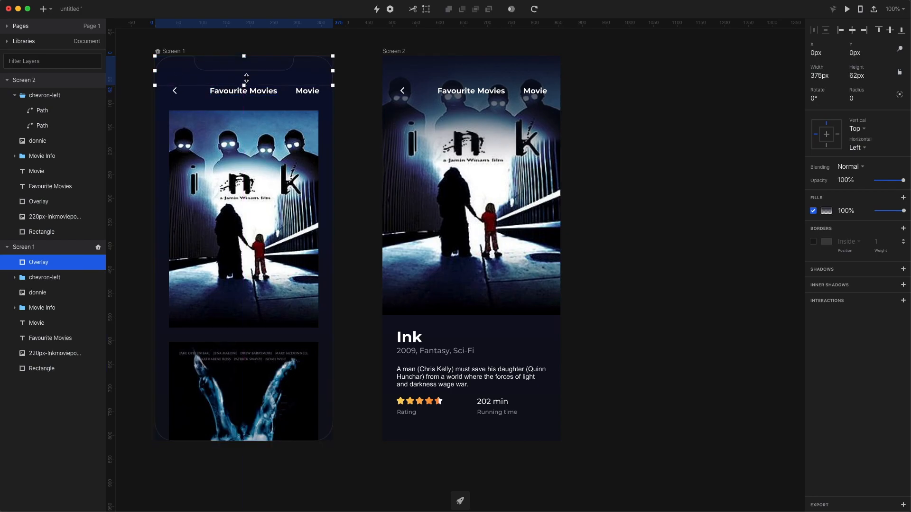
left_click_drag(244, 76, 244, 77)
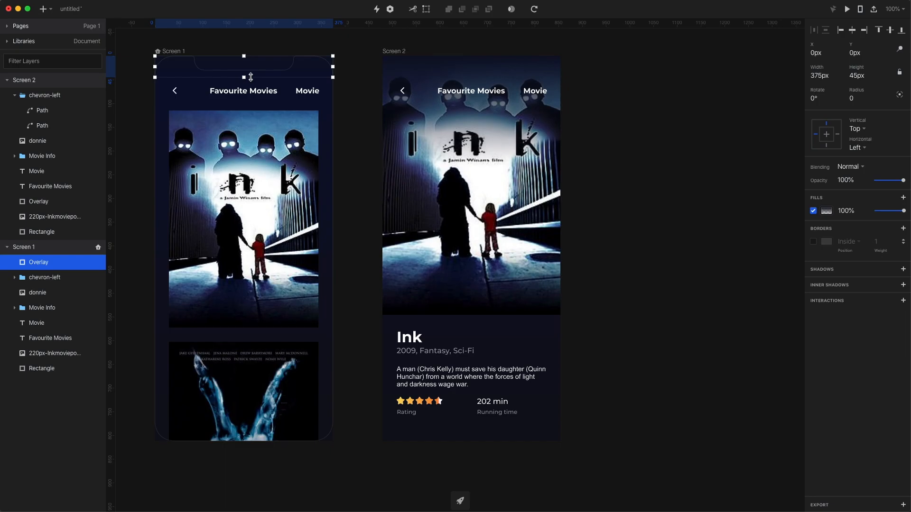
left_click_drag(244, 77, 244, 82)
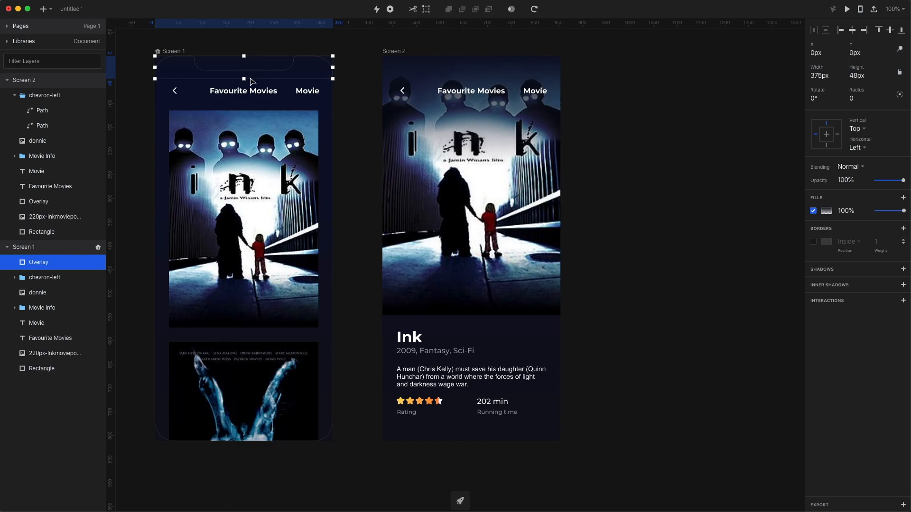
- Set the Movie label and back arrow to 0% opacity on Screen 1 and adjust Screen 2's heading
left_click(307, 91)
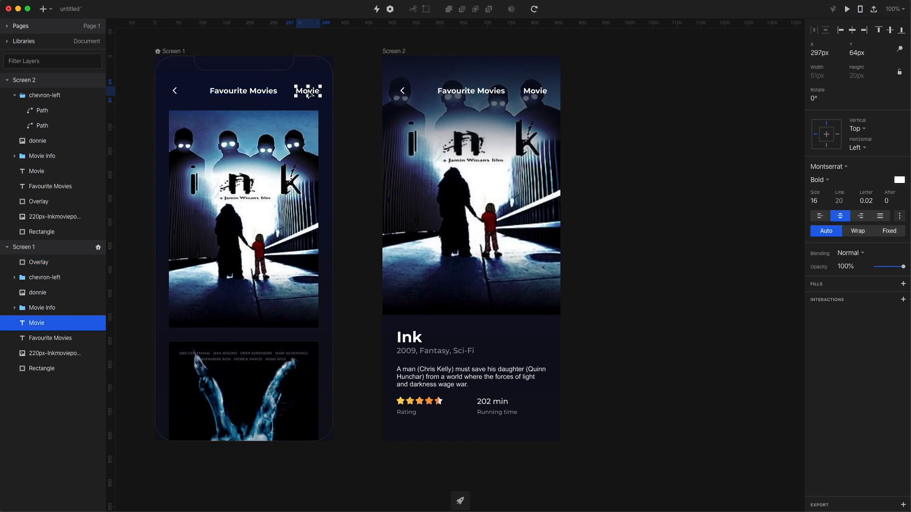
left_click_drag(904, 266, 874, 266)
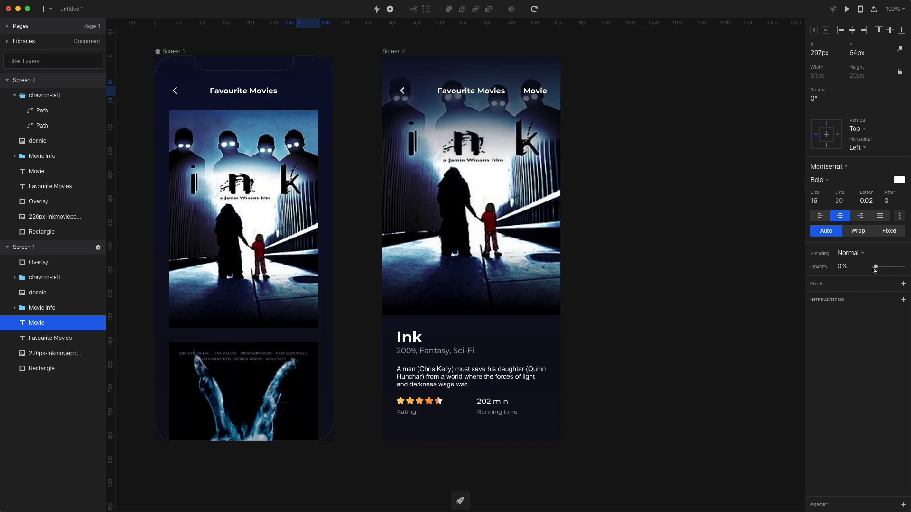
left_click(43, 277)
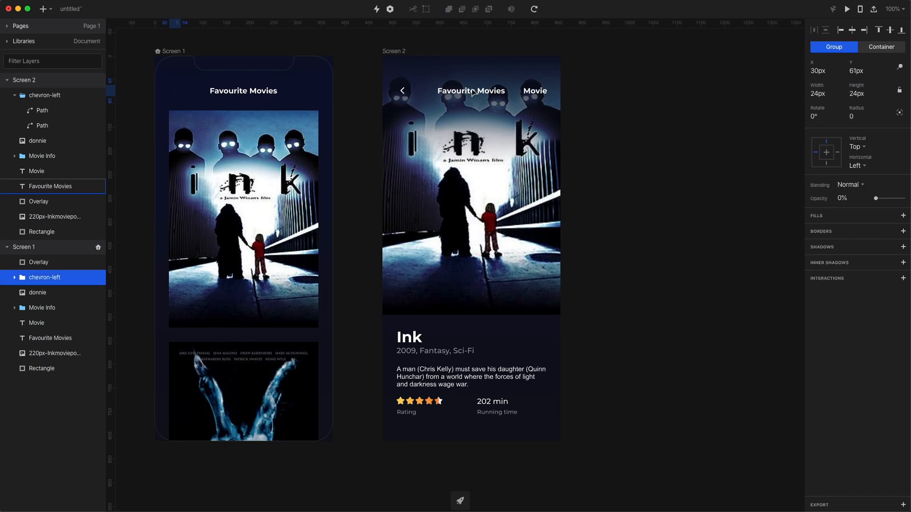
left_click(471, 91)
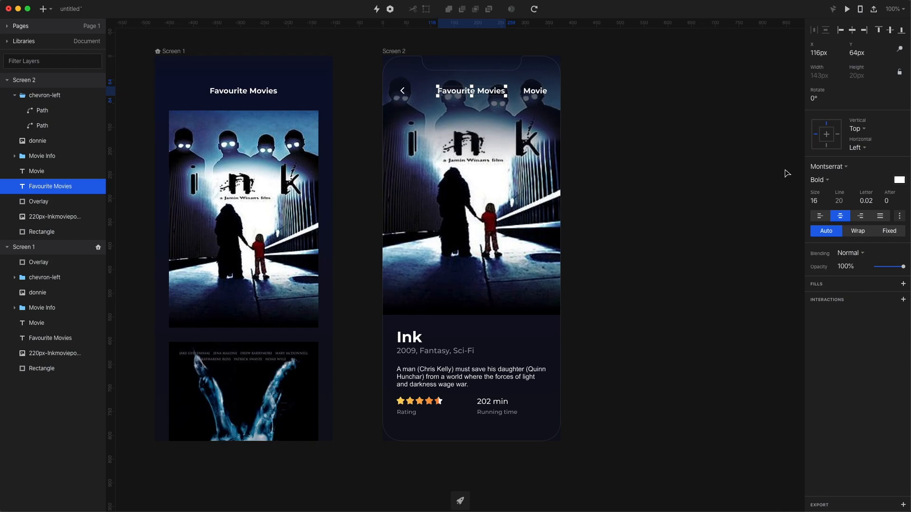
left_click_drag(472, 92, 472, 110)
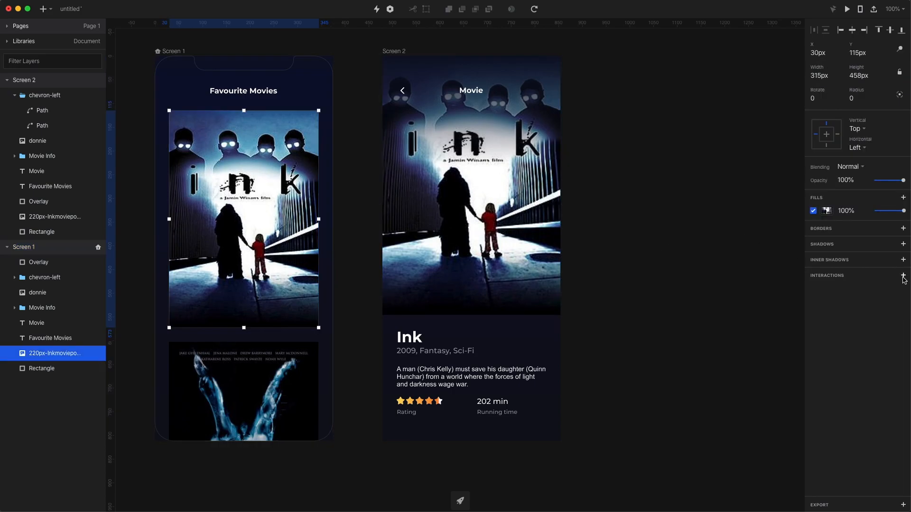
- Add a tap interaction navigating the poster to Screen 2 with Motion, and an interaction on the back arrow
left_click(903, 275)
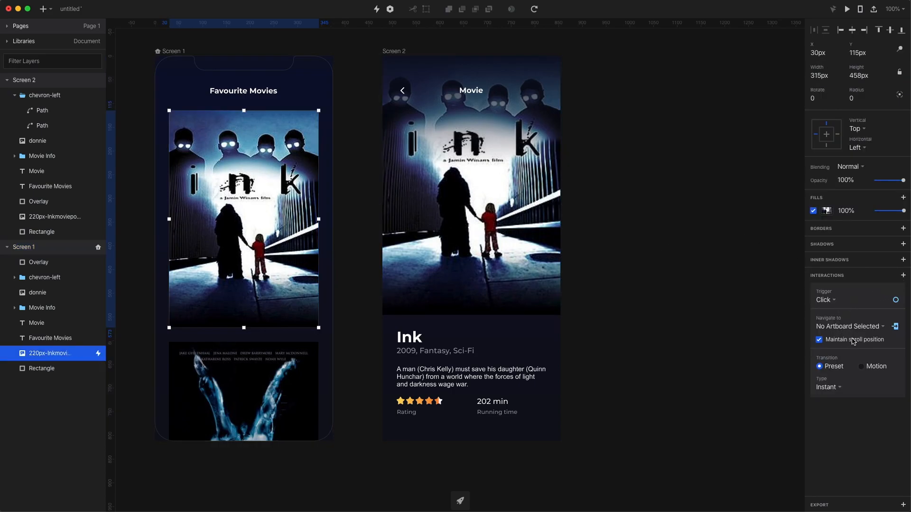
left_click(850, 326)
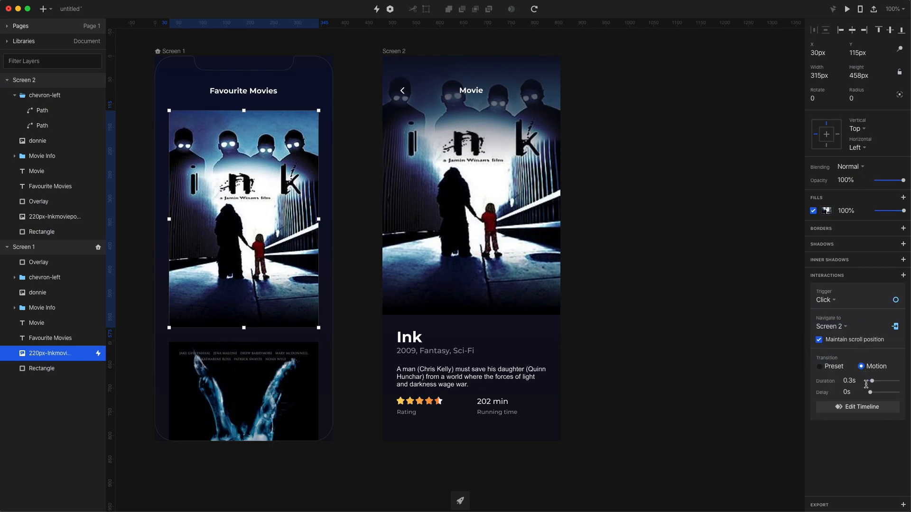
left_click_drag(871, 381, 893, 381)
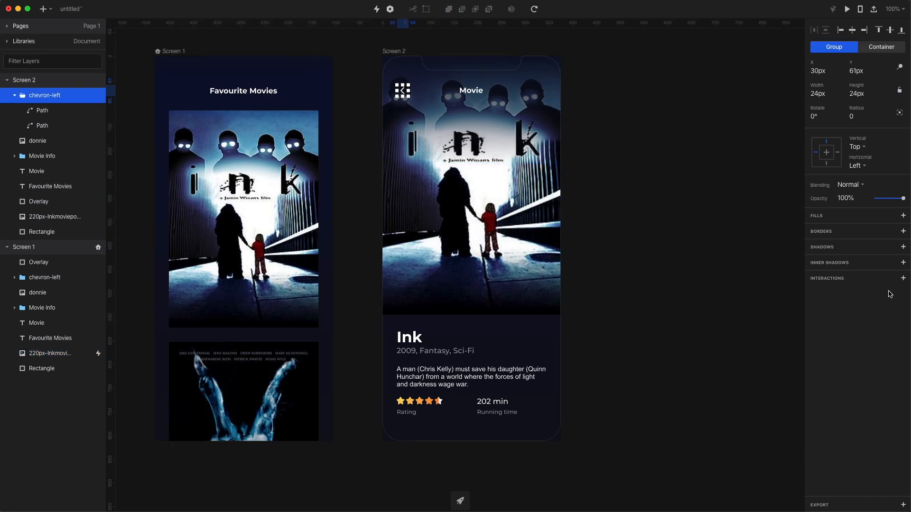
left_click(904, 278)
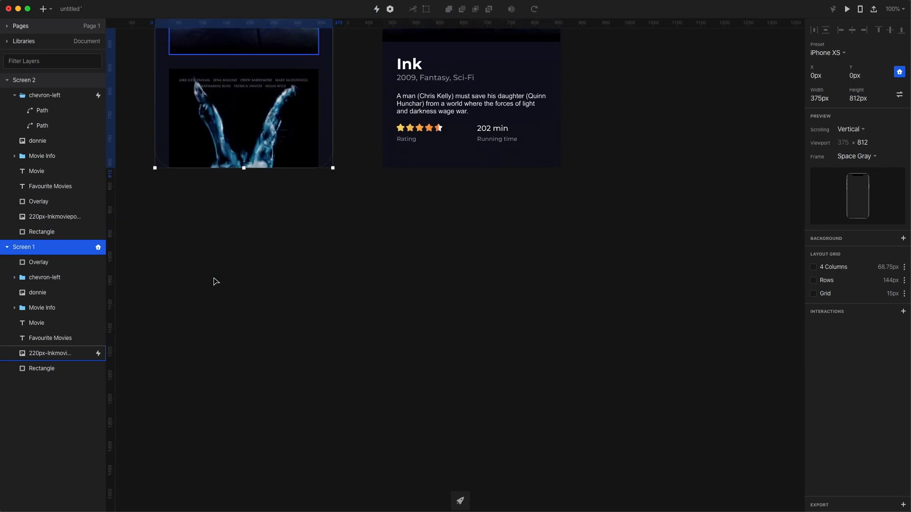
- Run the prototype preview to watch the poster animate into the detail screen
left_click_drag(244, 168, 244, 289)
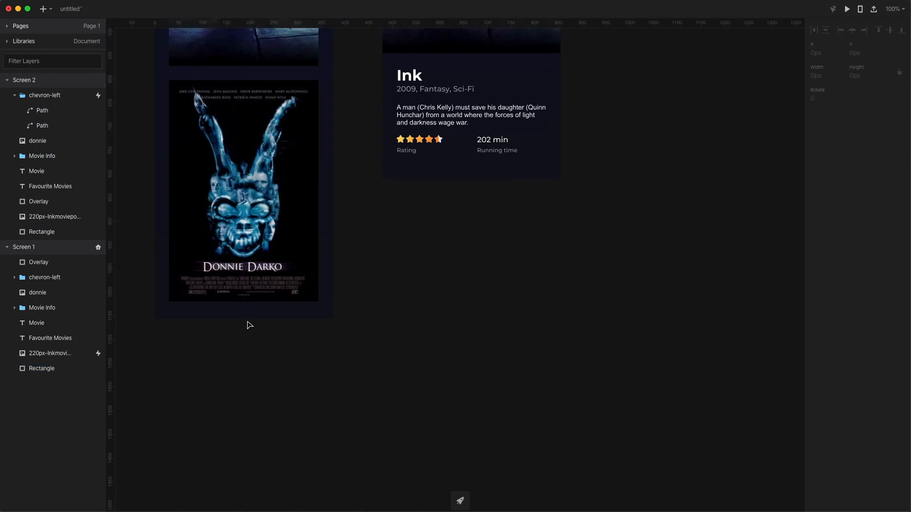
left_click(24, 247)
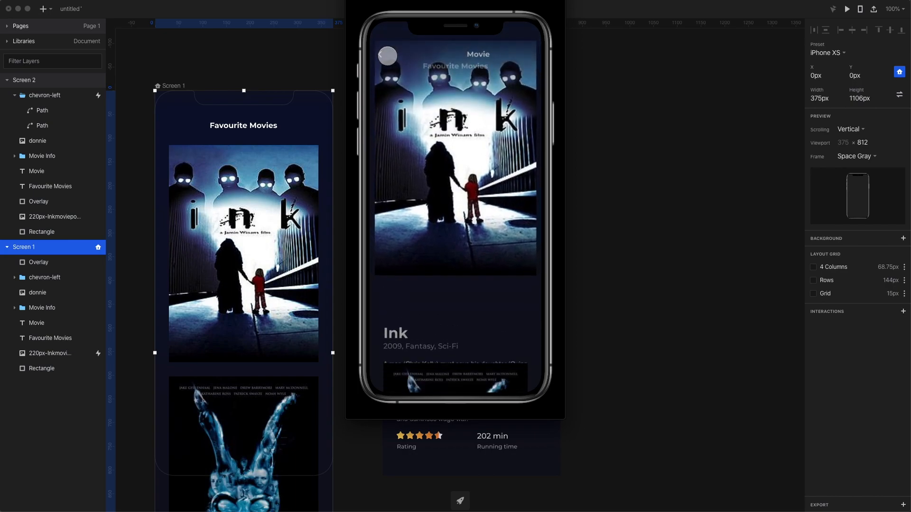
- Close preview, drop Overlay below the text layers, and open Edit Timeline for the poster transition
left_click(38, 262)
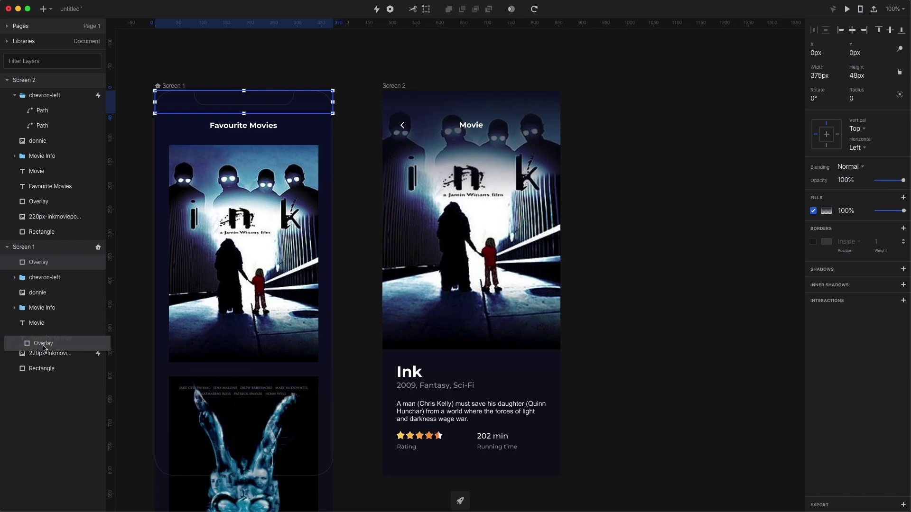
left_click(40, 344)
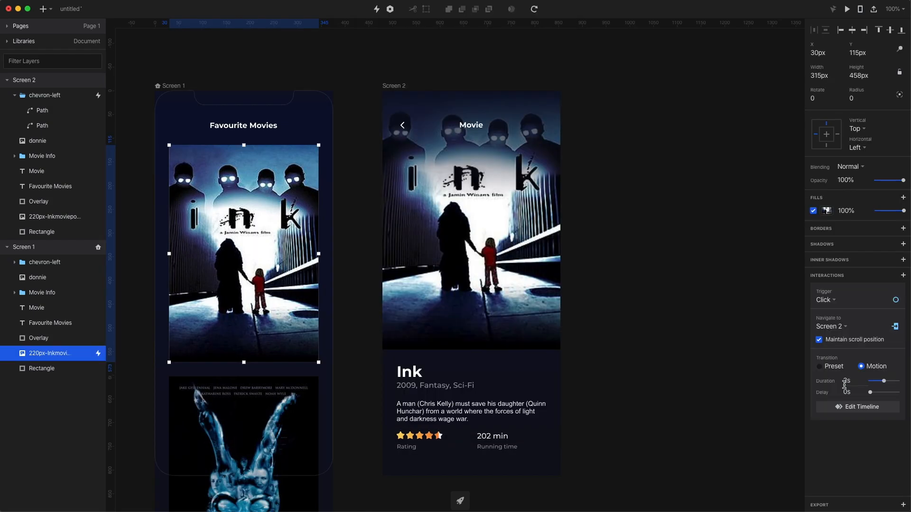
left_click(857, 406)
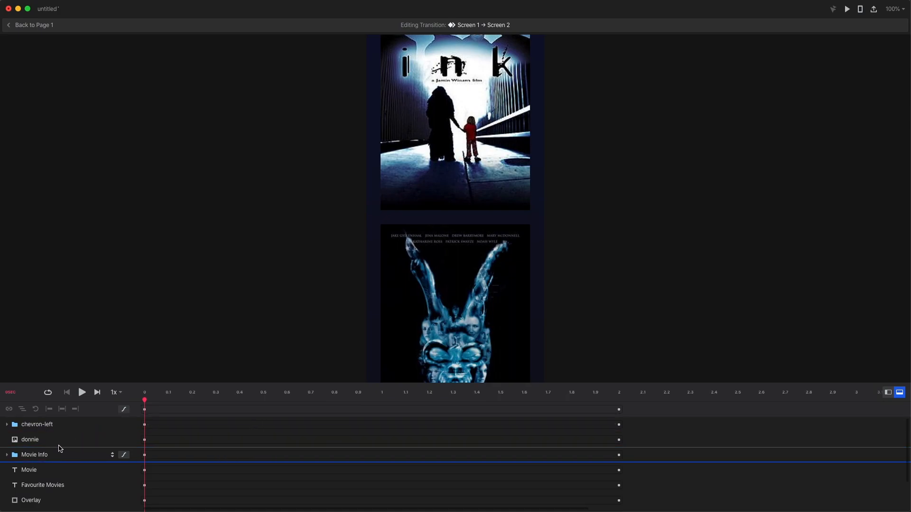
- Drag the donnie track's end handle so its animation finishes earlier in the timeline
left_click(29, 439)
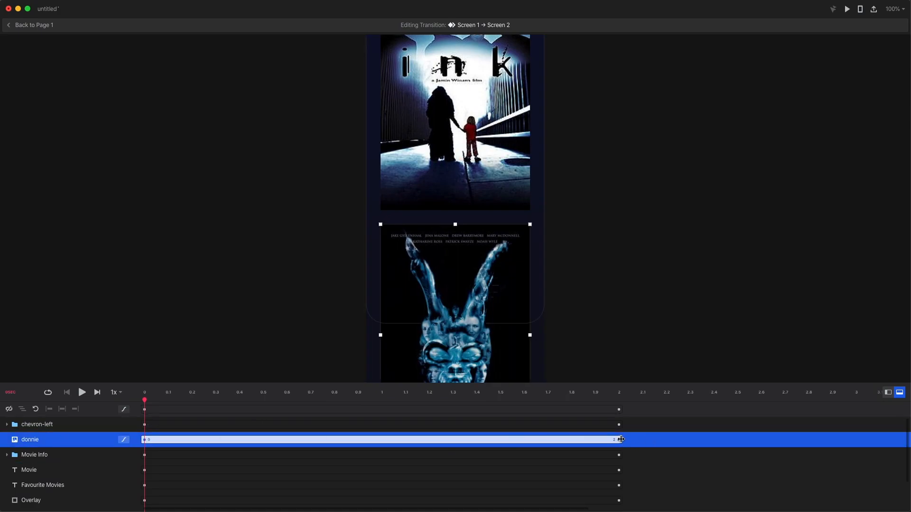
left_click_drag(619, 440, 344, 440)
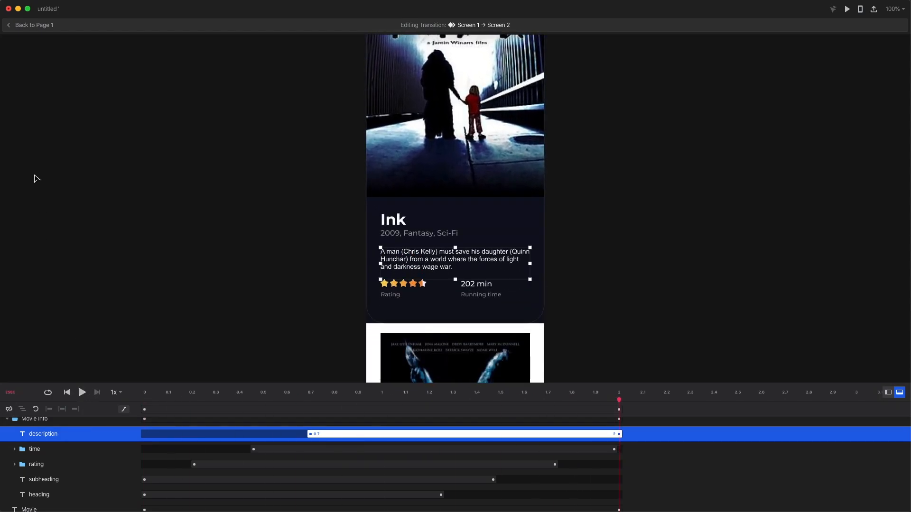
mouse_move(11, 26)
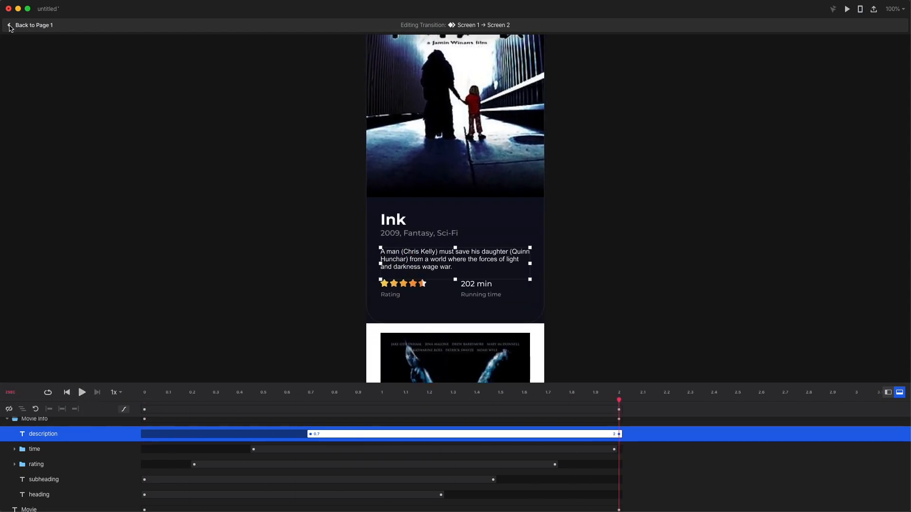
- Return to the page, find the Ink poster on Screen 1 and reopen its transition timeline
left_click(11, 25)
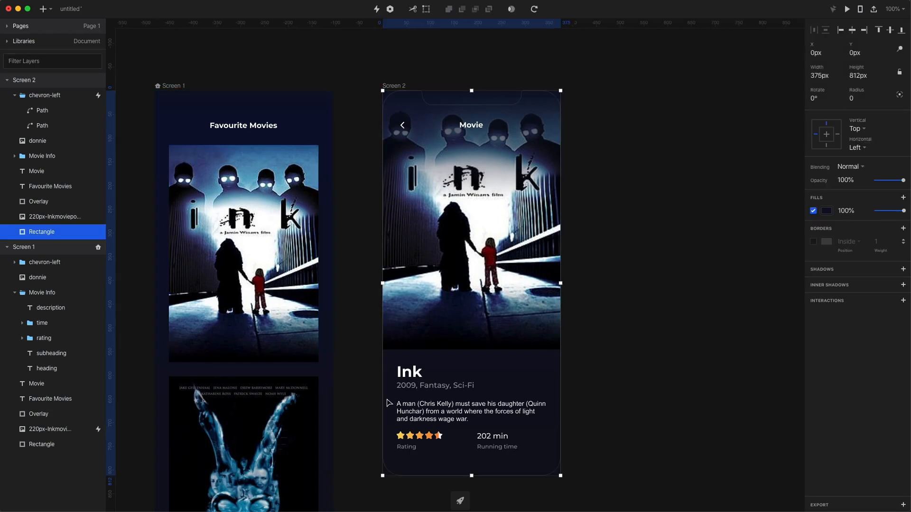
scroll("down", 3)
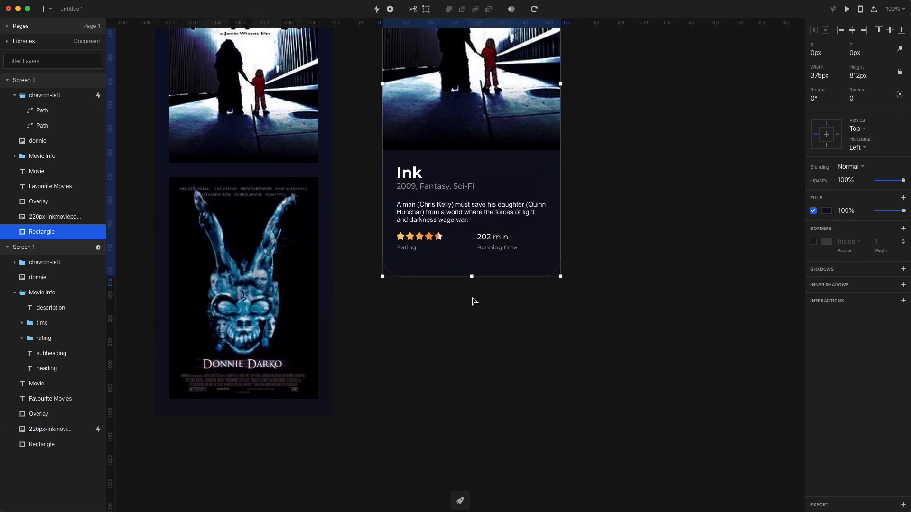
left_click_drag(471, 276, 471, 395)
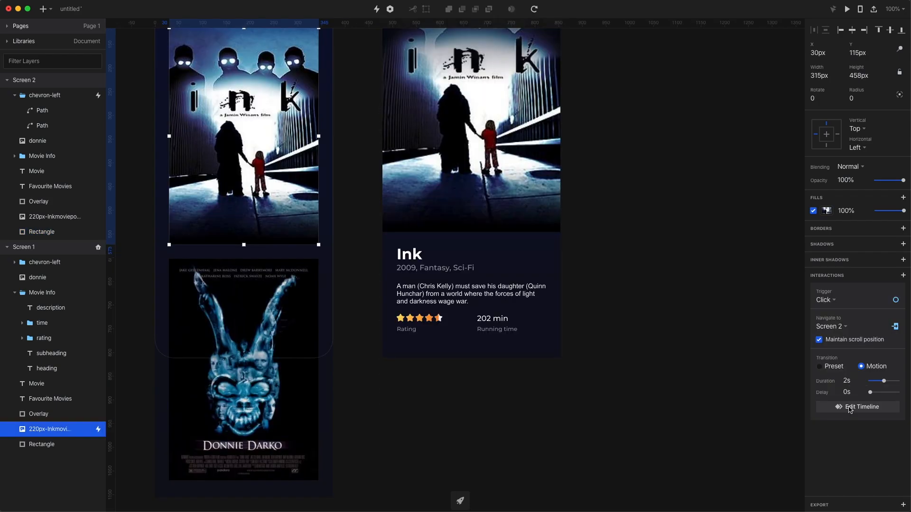
left_click(858, 406)
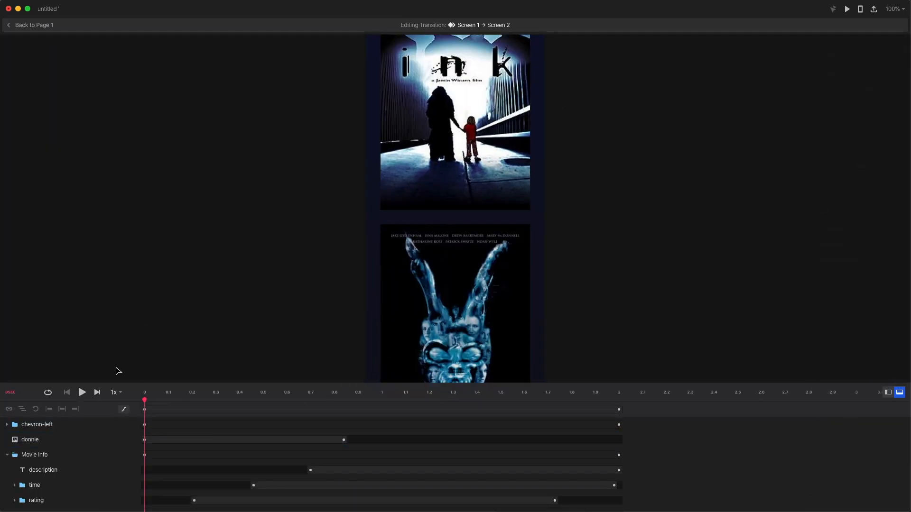
- Retime the description track to about 0.31–1.51 s and play back the transition
left_click(82, 393)
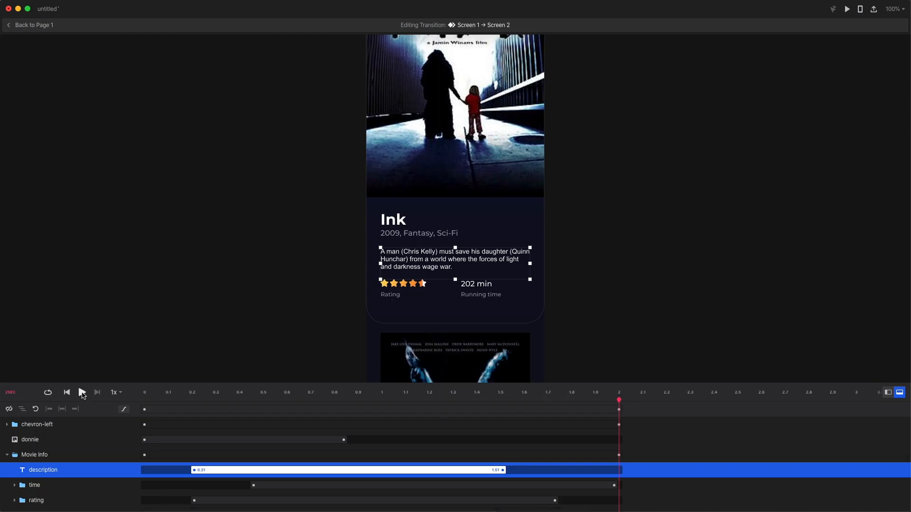
left_click(82, 393)
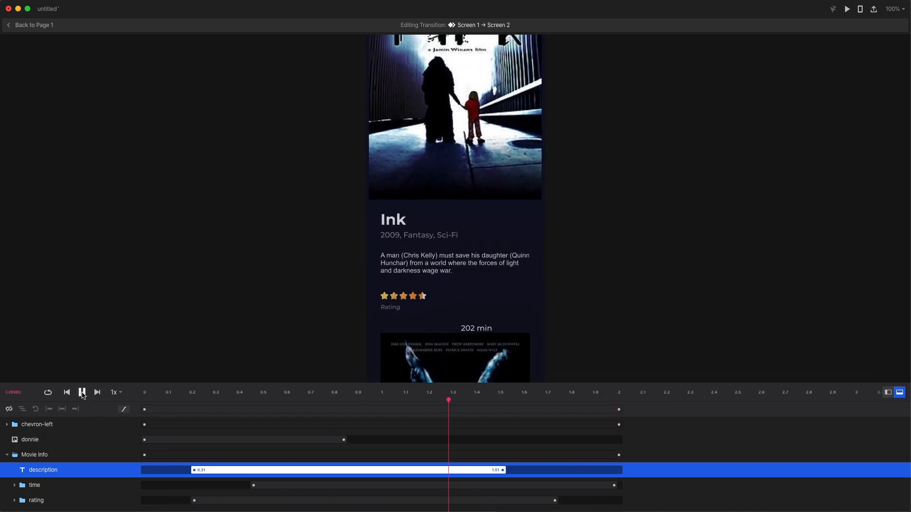
left_click(29, 25)
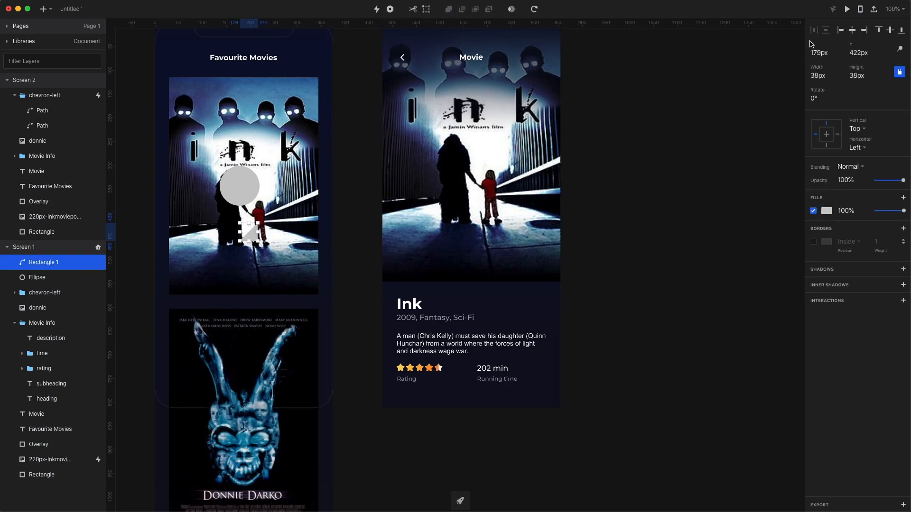
- Position the triangle inside the play circle to form the PLAY button
left_click_drag(248, 222, 244, 238)
type("PLAY")
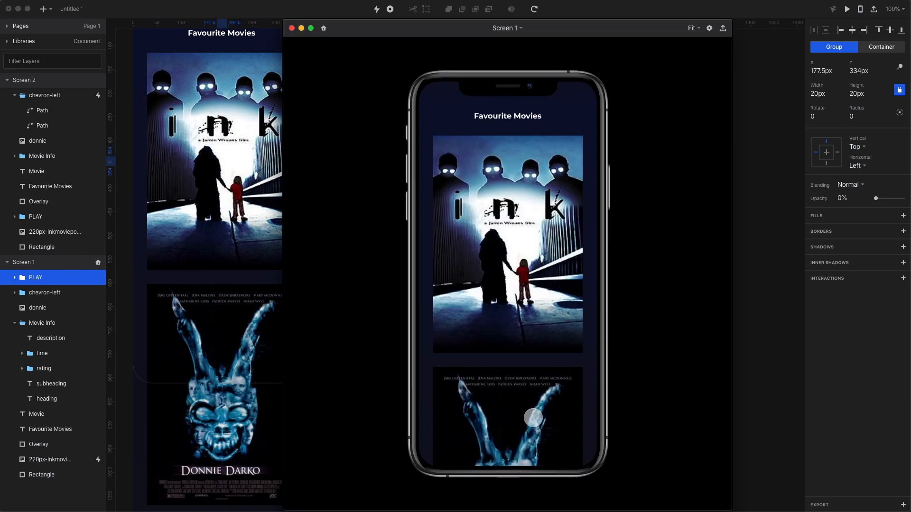
scroll("down", 3)
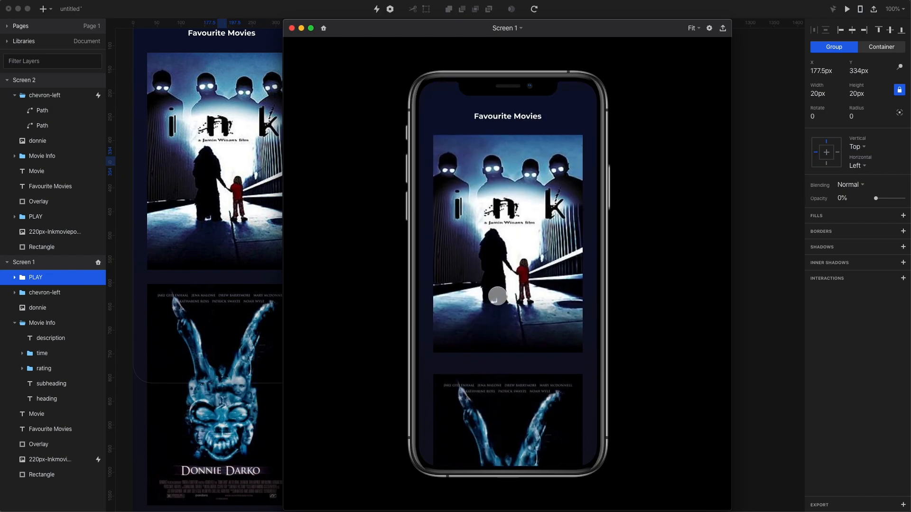
left_click(497, 296)
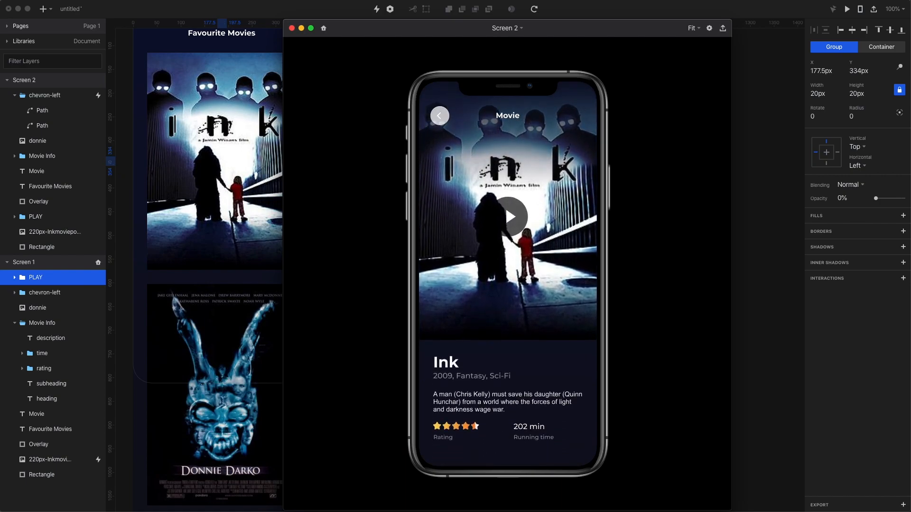
left_click(440, 115)
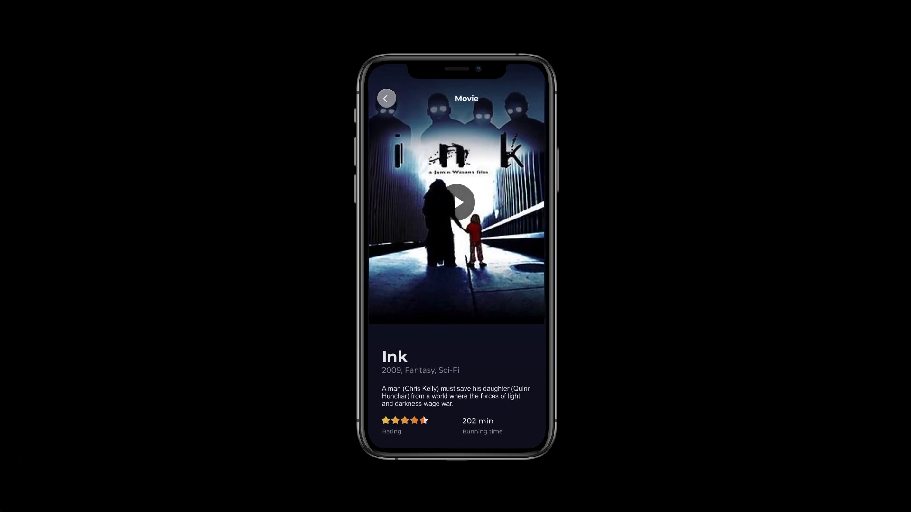
left_click(386, 98)
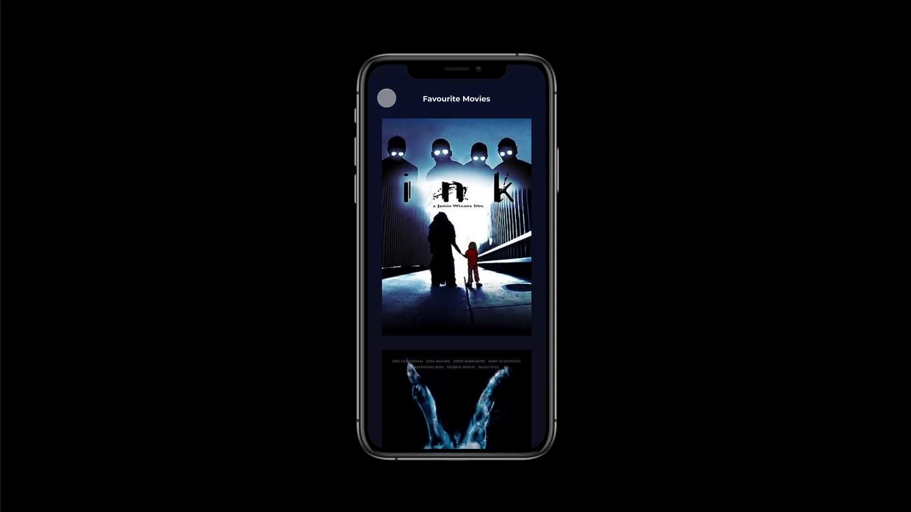